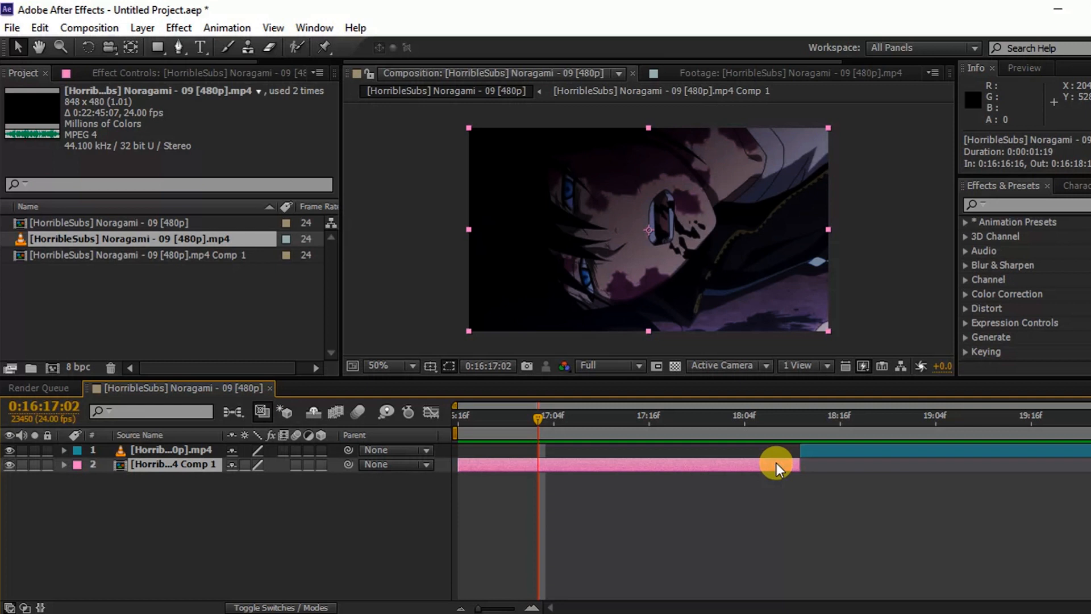
Select both clip layers and search the effects for Motion Tile
click(64, 464)
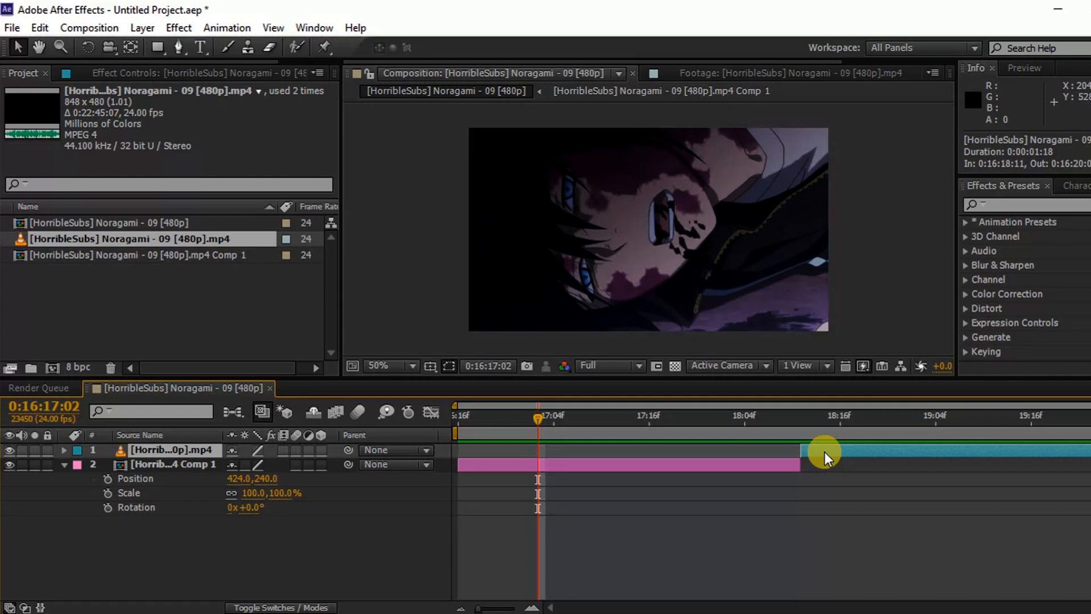
click(63, 450)
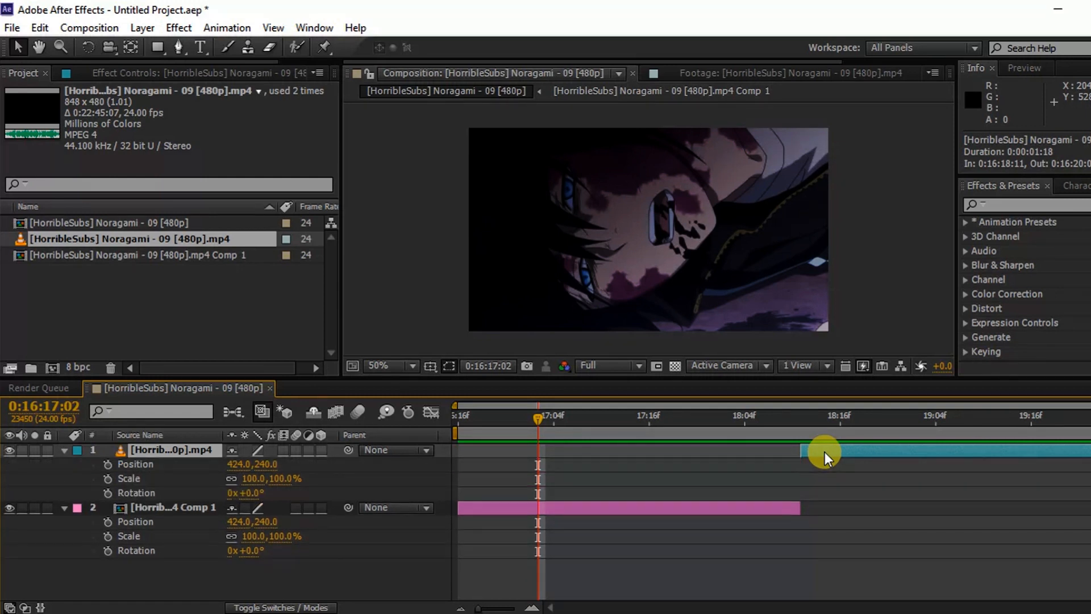
text(motion tile)
text(500)
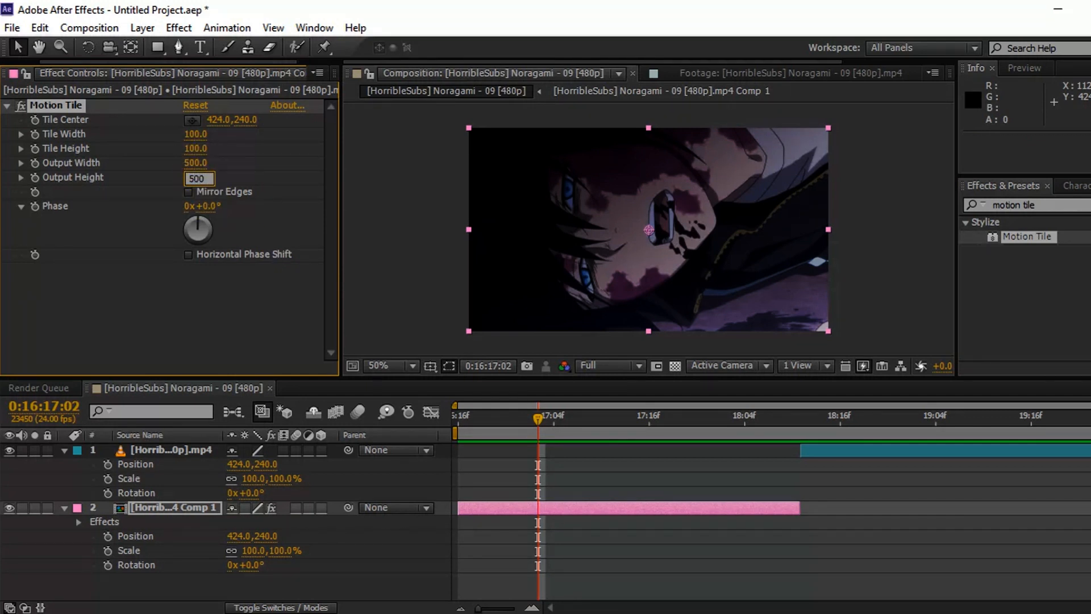
Turn on Mirror Edges for the 500×500 Motion Tile, then select the second clip's layer
click(188, 191)
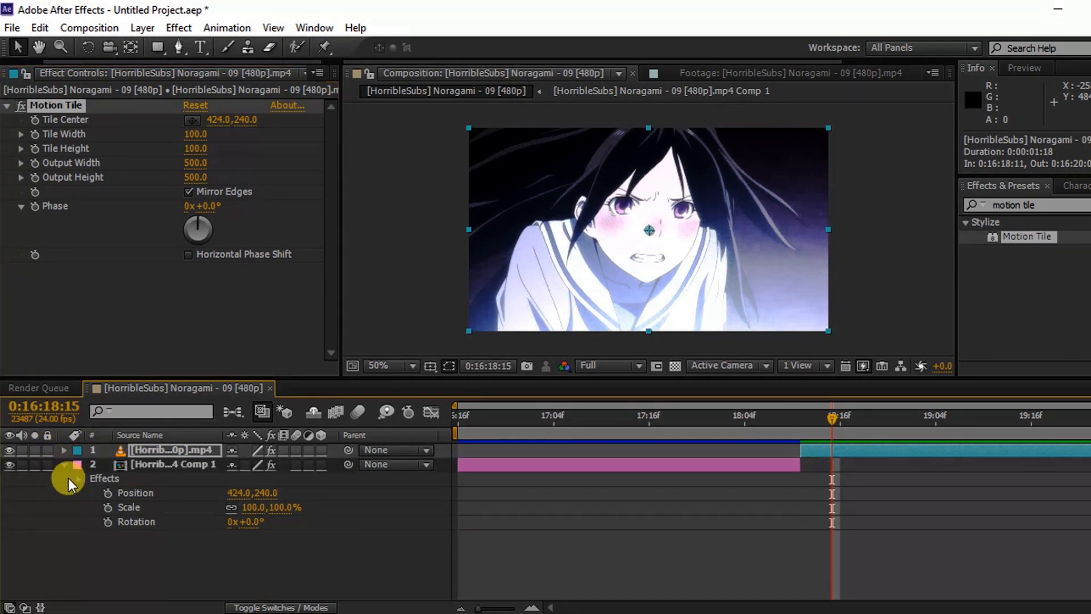
click(174, 450)
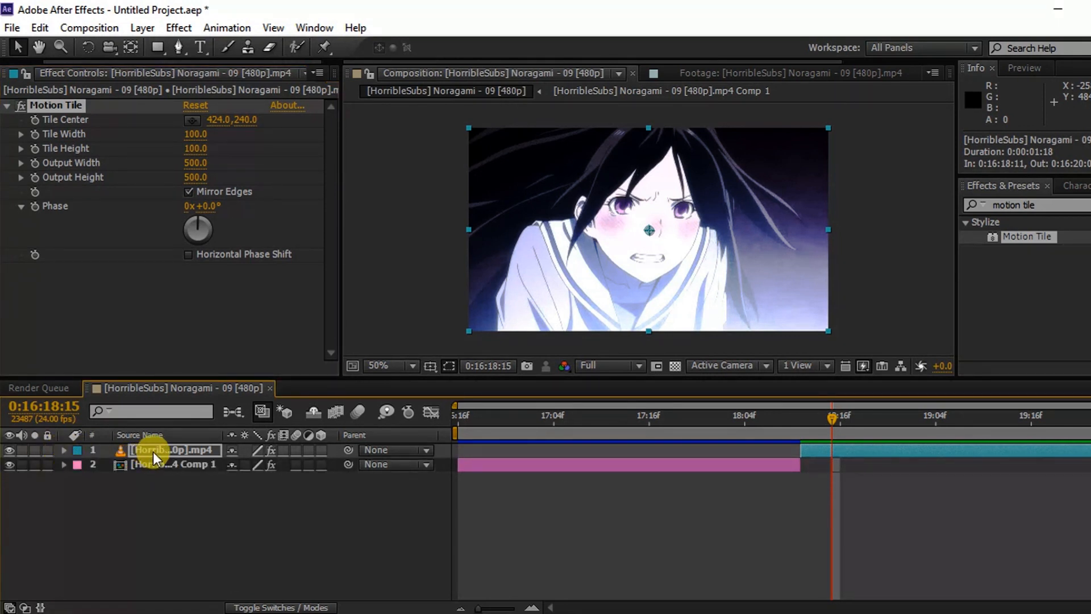
click(63, 450)
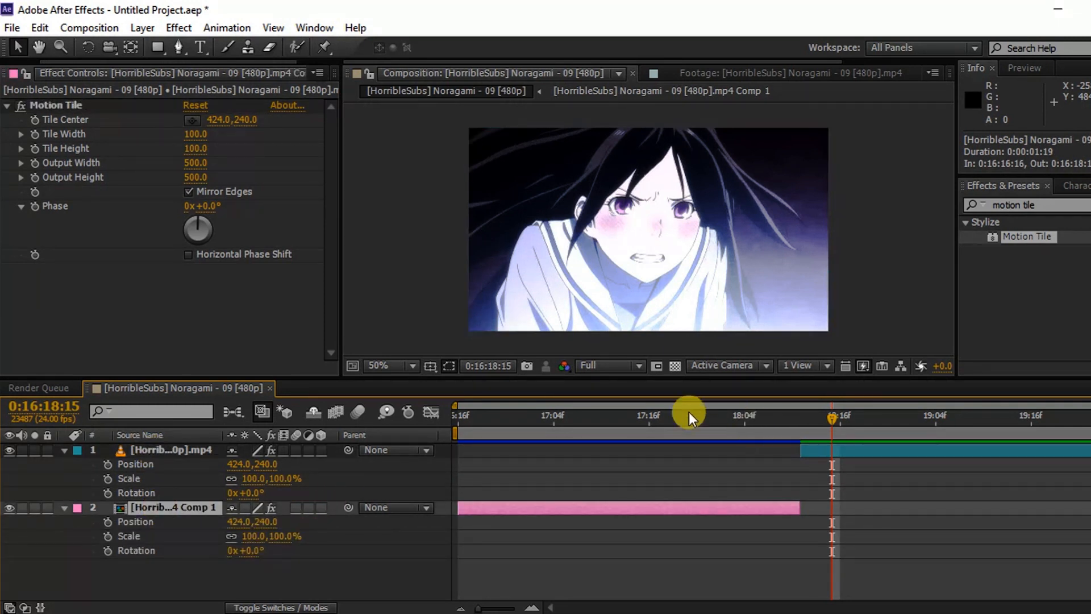
Scrub the playhead around the cut to place transform keyframes on both sides of it
drag(688, 416, 884, 416)
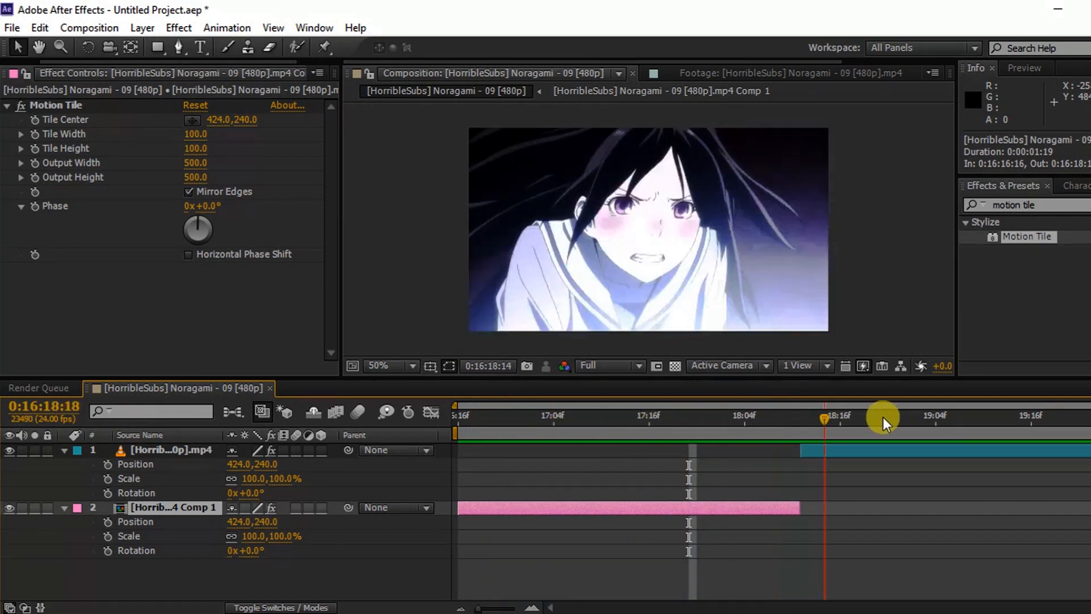
drag(884, 417, 800, 418)
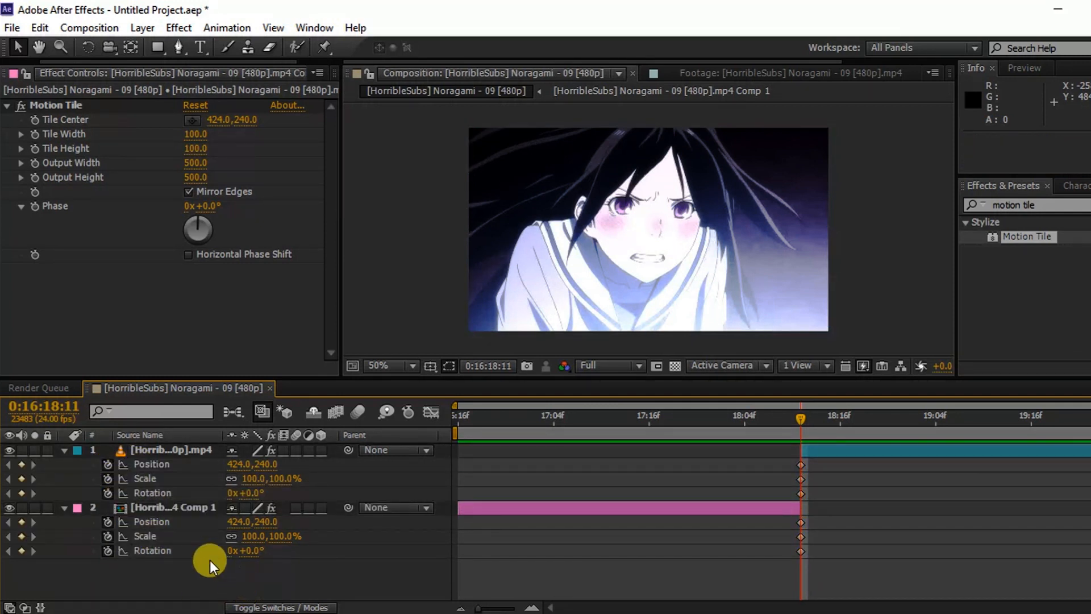
drag(800, 417, 693, 417)
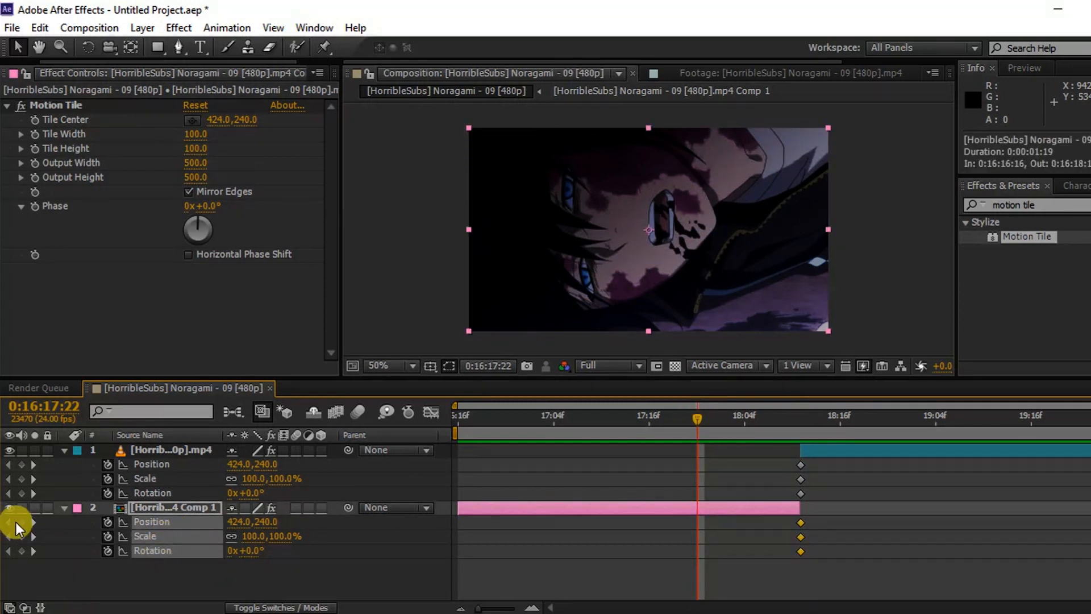
drag(695, 418, 904, 418)
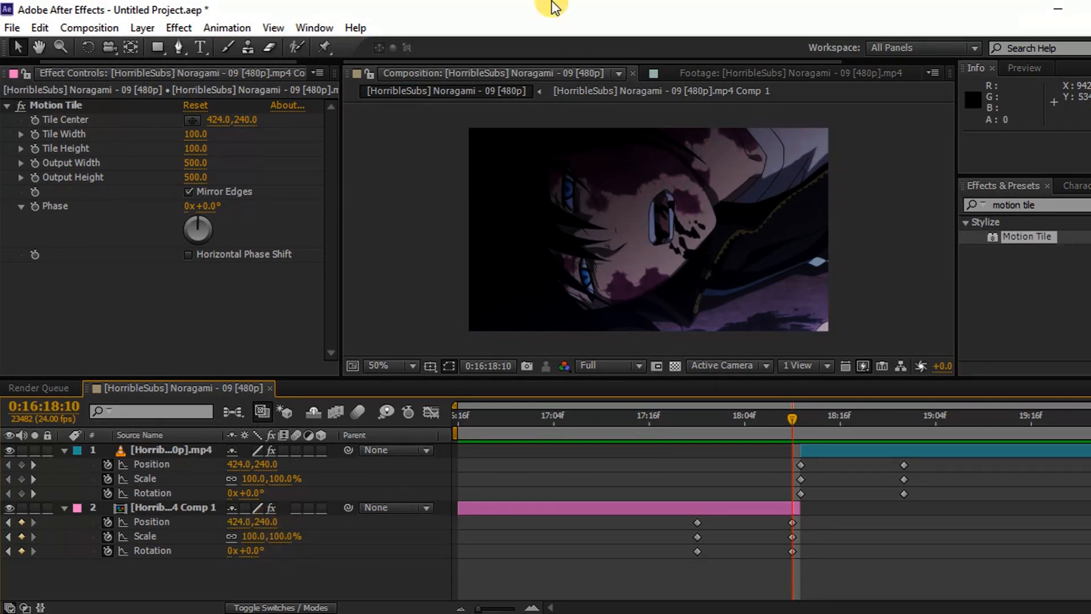
At the cut keyframe, slide the first clip far left and scale it up to about 132%
click(793, 522)
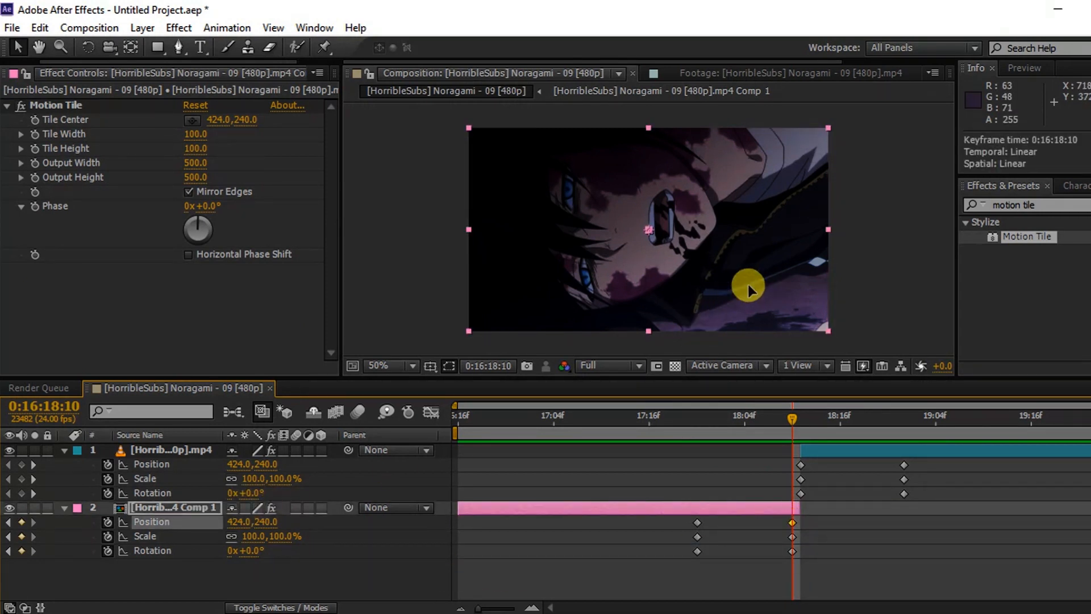
drag(748, 291, 592, 289)
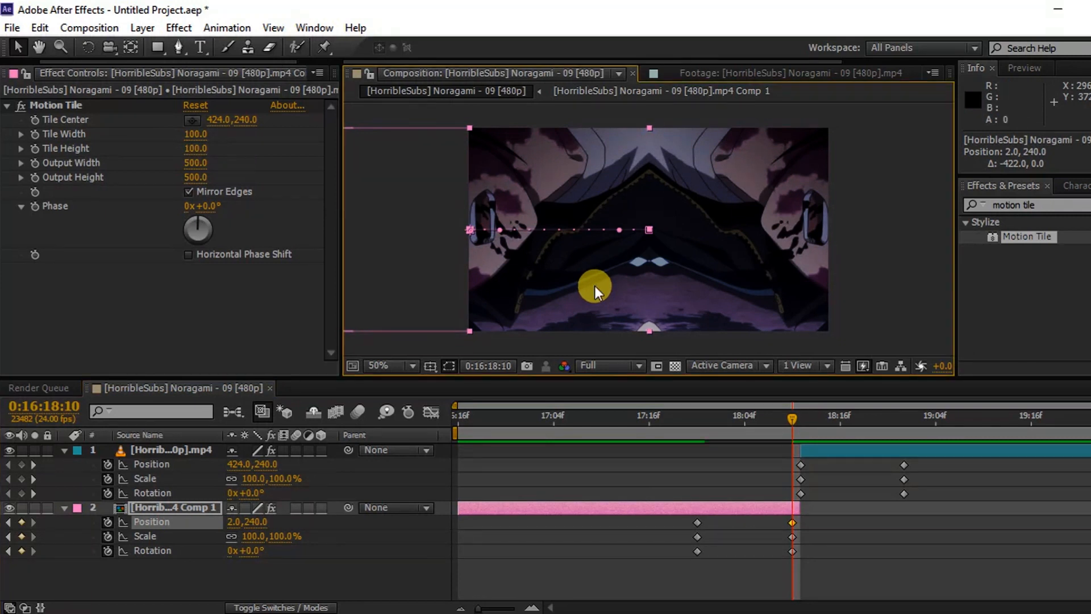
mouse_move(362, 563)
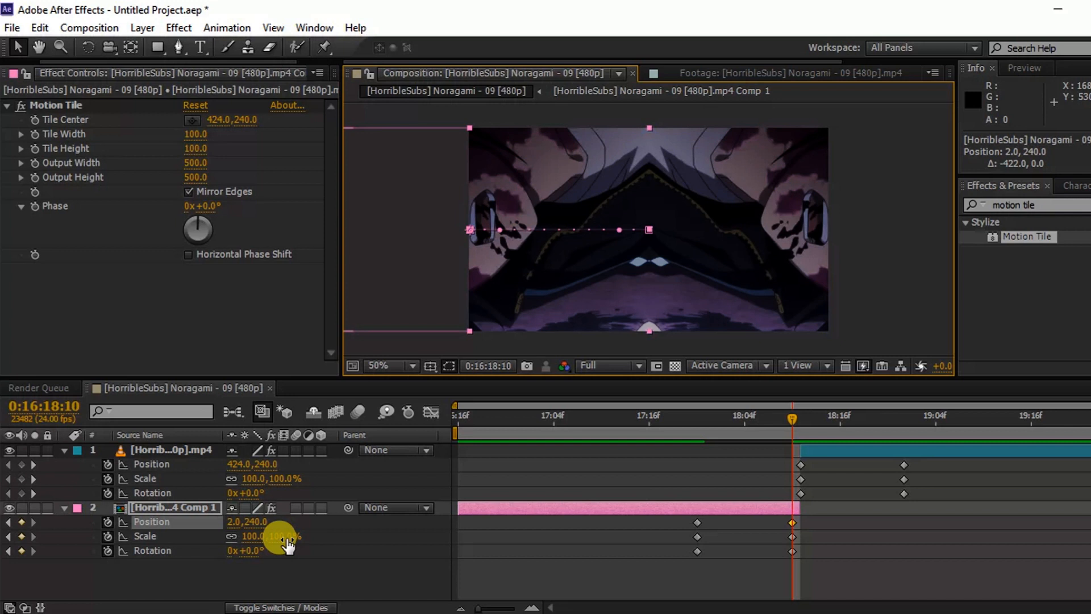
drag(271, 536, 317, 535)
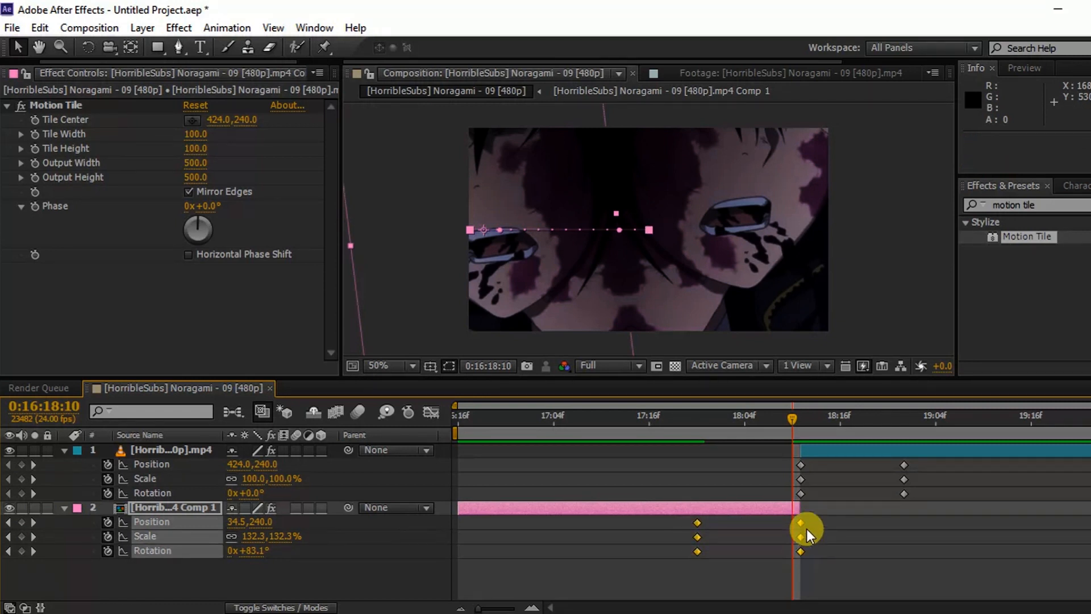
Easy Ease the first clip's keyframes and show their speed graph in the Graph Editor
right_click(806, 529)
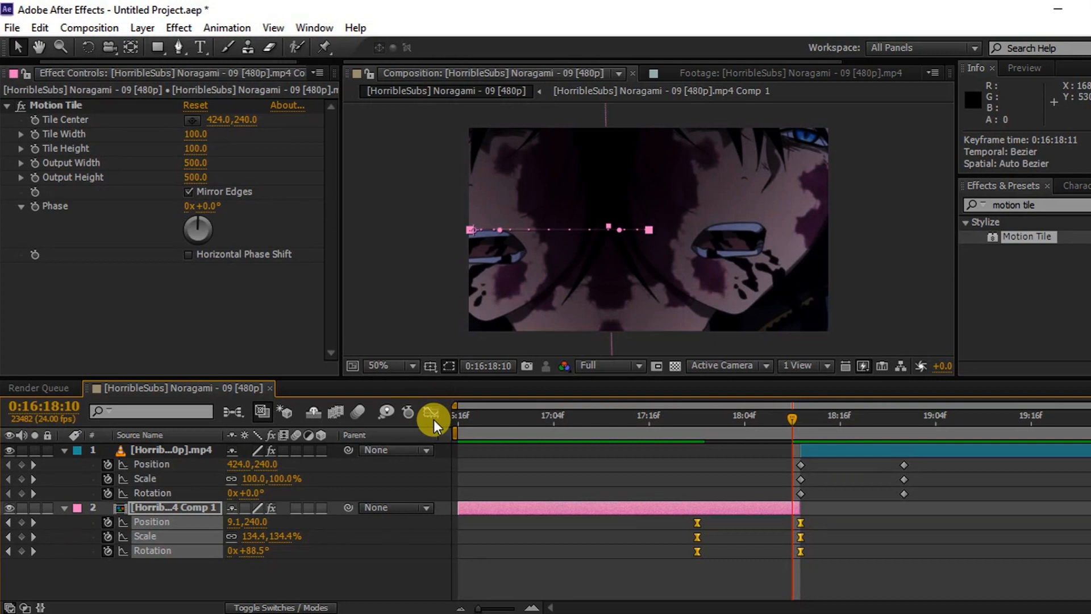
click(430, 411)
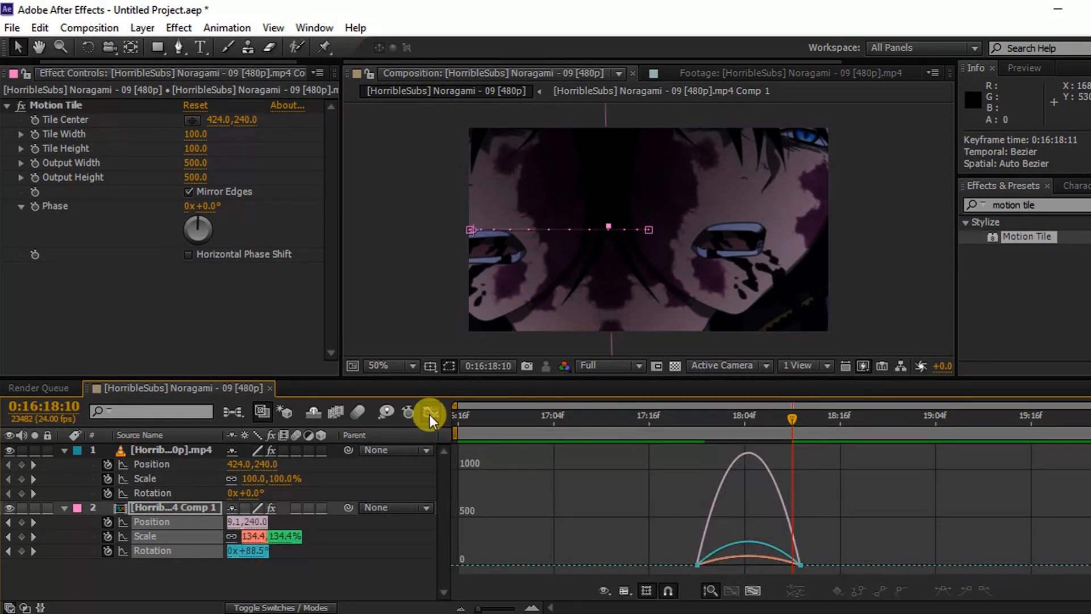
click(429, 412)
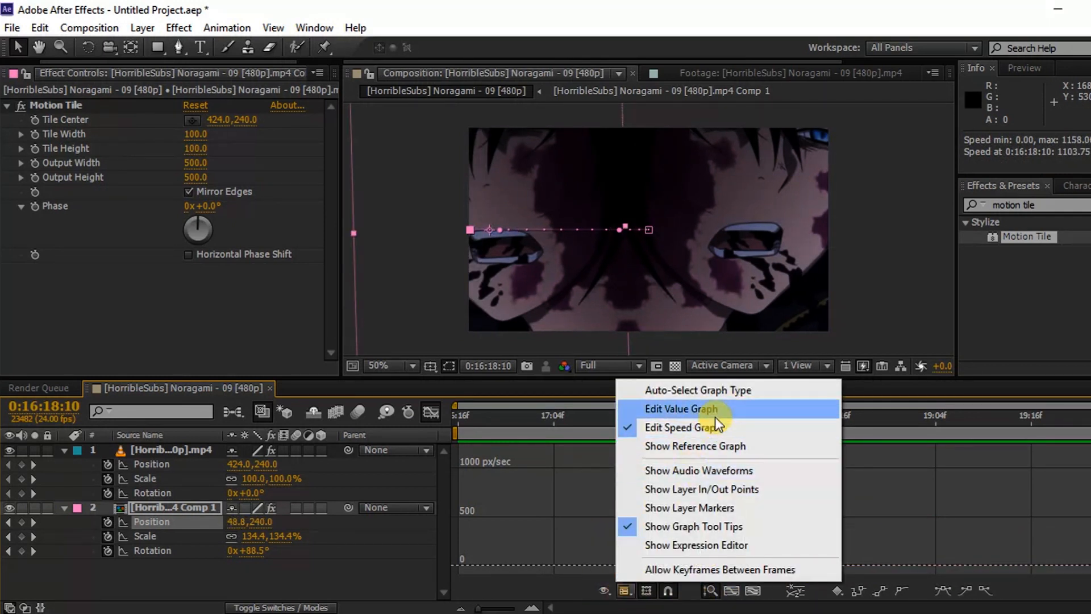
click(681, 408)
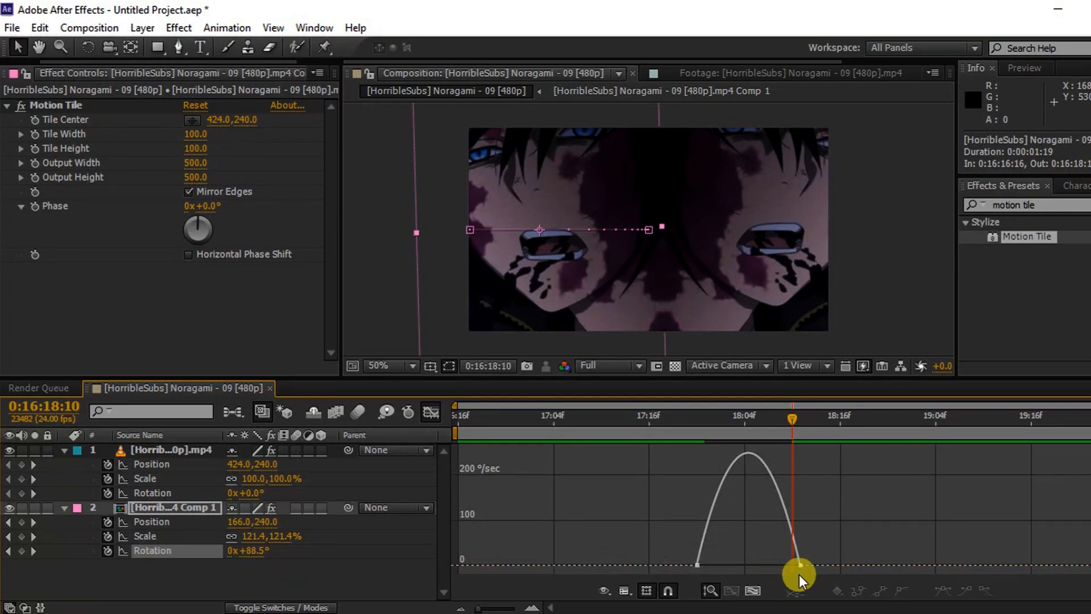
Drag the rotation speed handles so it starts slow and peaks at the cut
drag(797, 570, 721, 568)
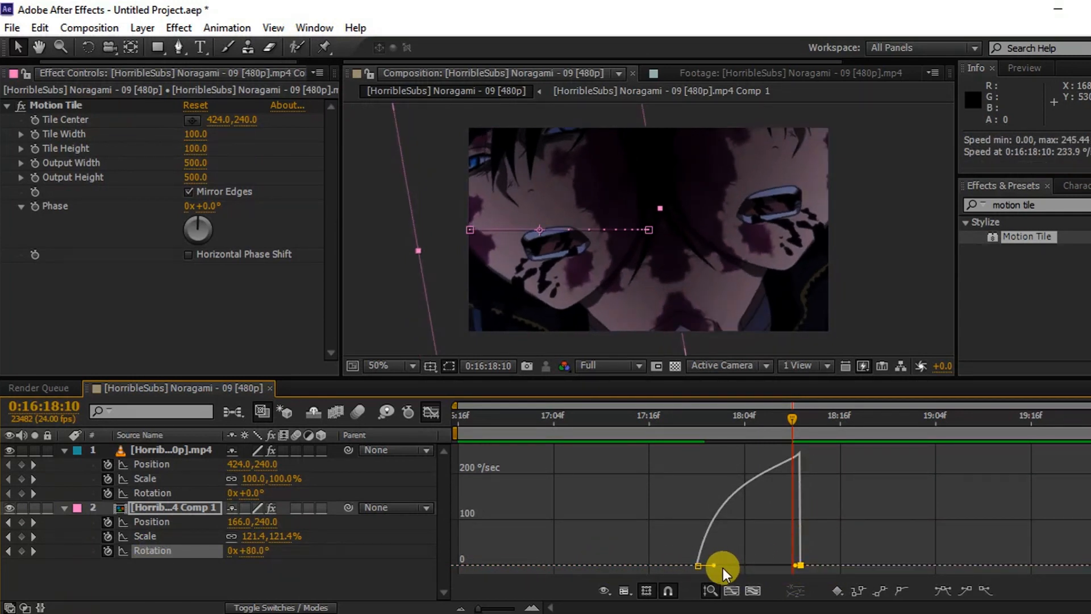
drag(724, 564, 783, 564)
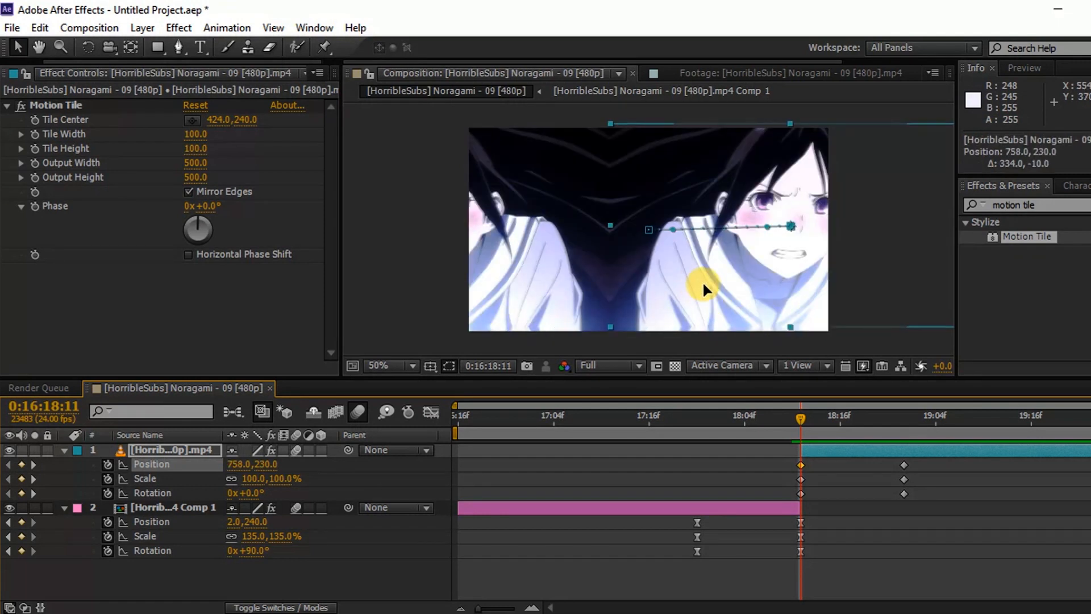
Shift the second clip right at the cut and set its Scale to 65%
drag(703, 288, 710, 287)
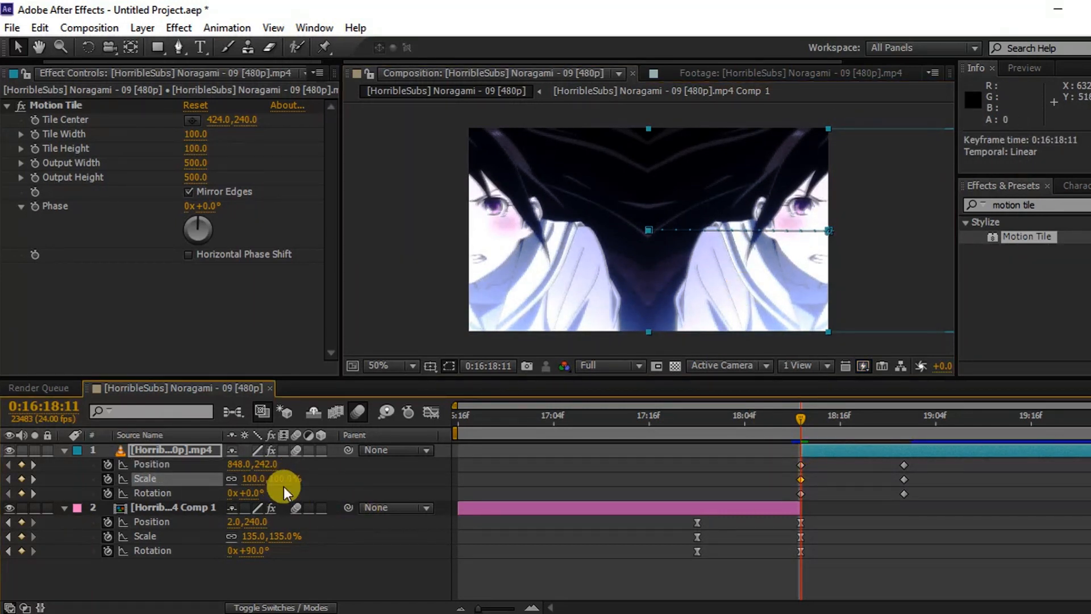
double_click(253, 479)
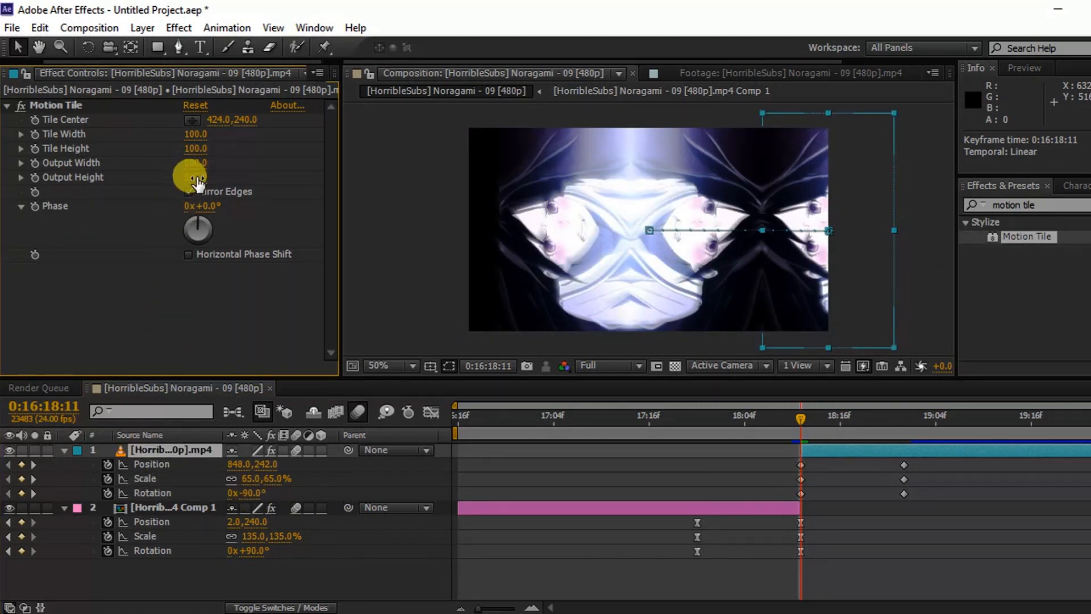
Set the second clip's Motion Tile output to 600 and select its keyframes
click(200, 163)
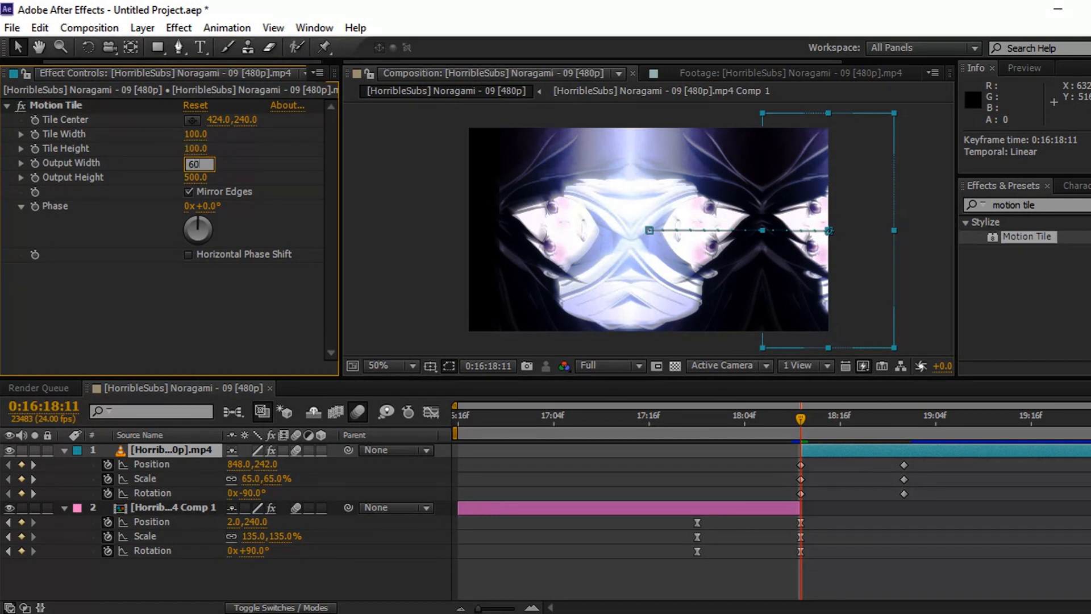
text(600)
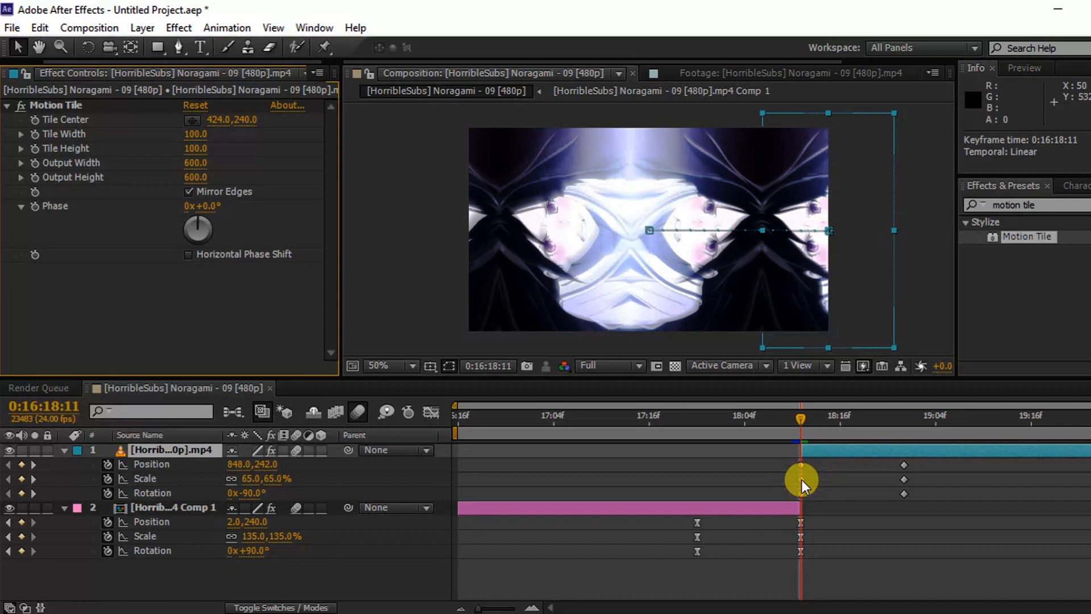
drag(804, 485, 978, 514)
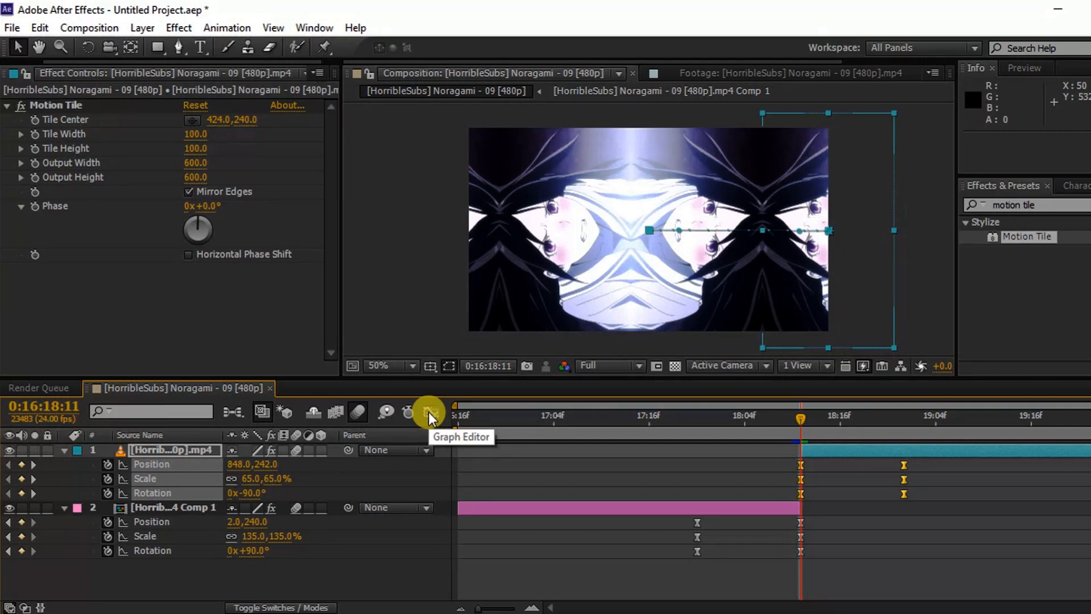
Reshape the second clip's Position and Rotation speed curves to start fast and ease out
click(428, 411)
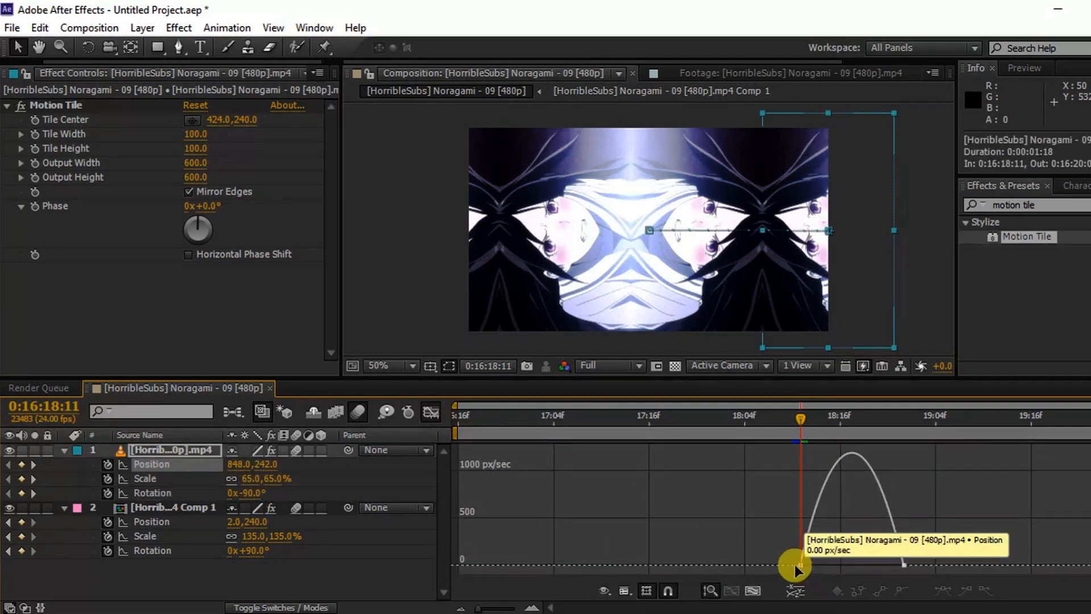
drag(796, 567, 884, 570)
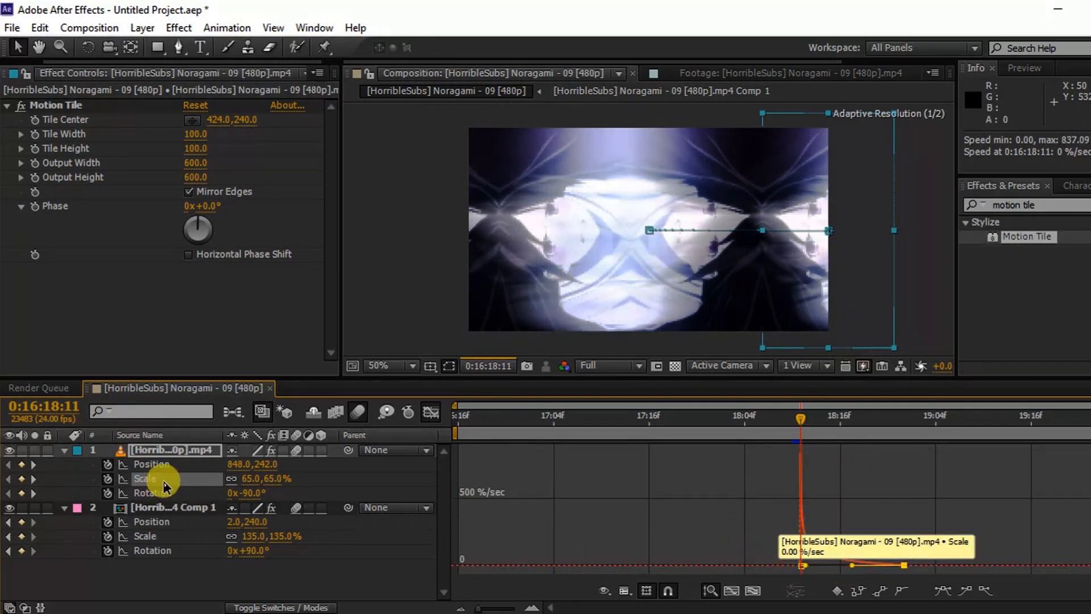
click(152, 492)
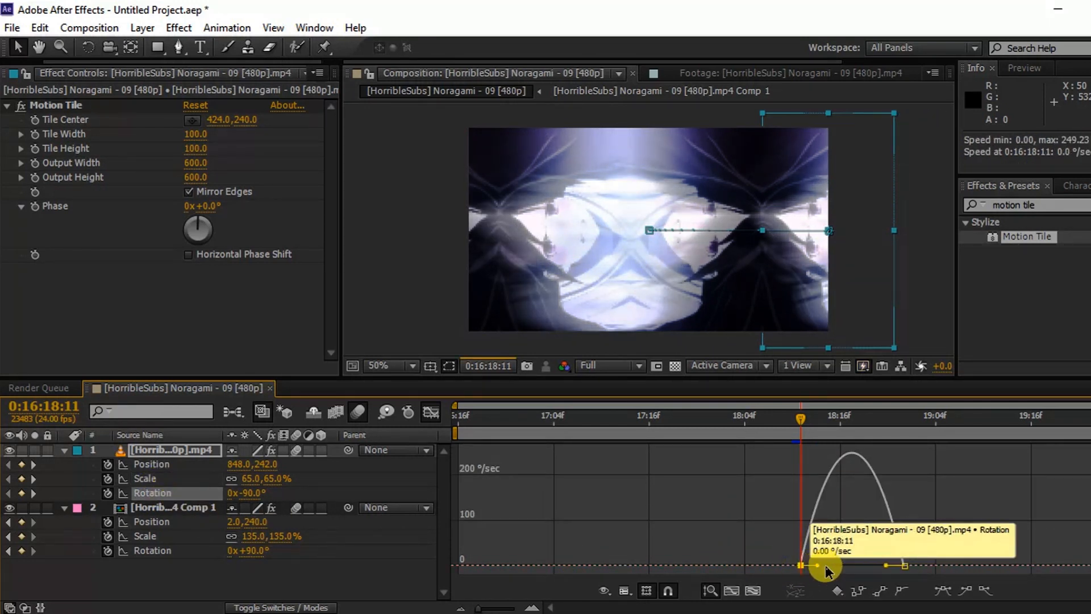
drag(829, 567, 859, 571)
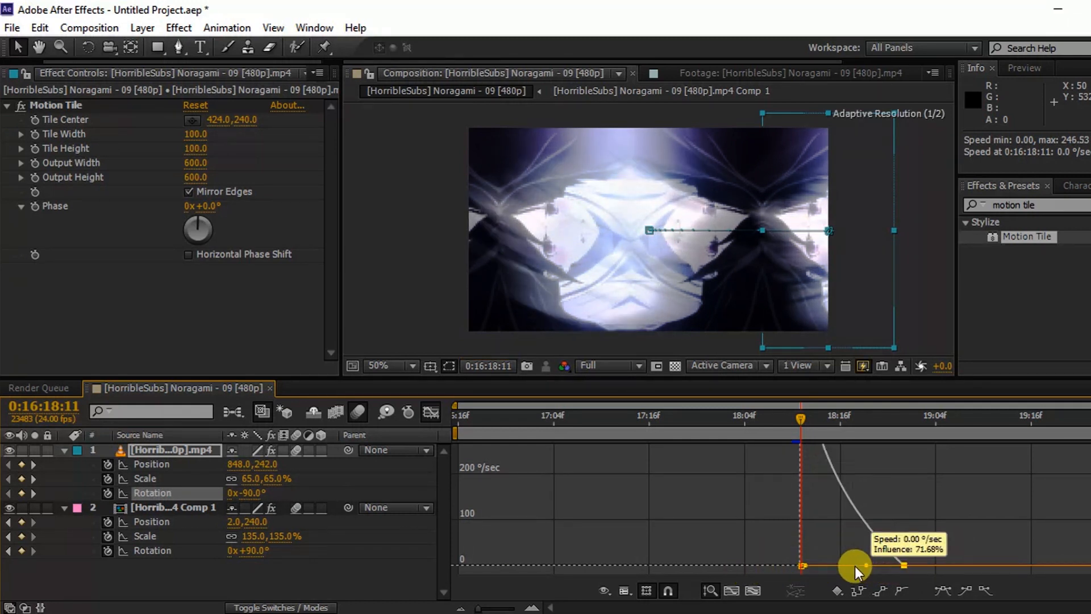